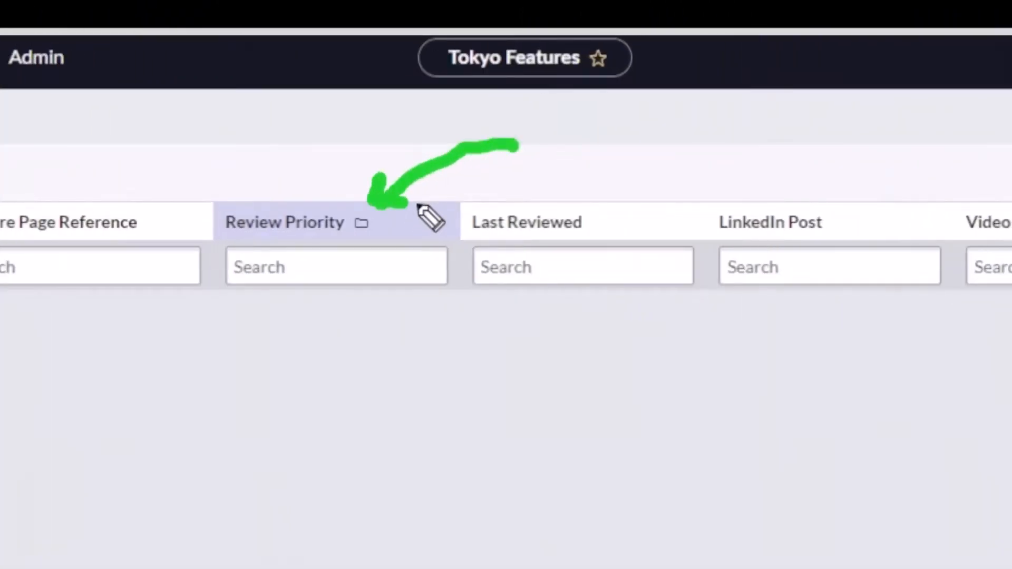
Show the ungrouped Tokyo Features list with Feature Name, Product, Page Reference and Review Priority.
click(983, 141)
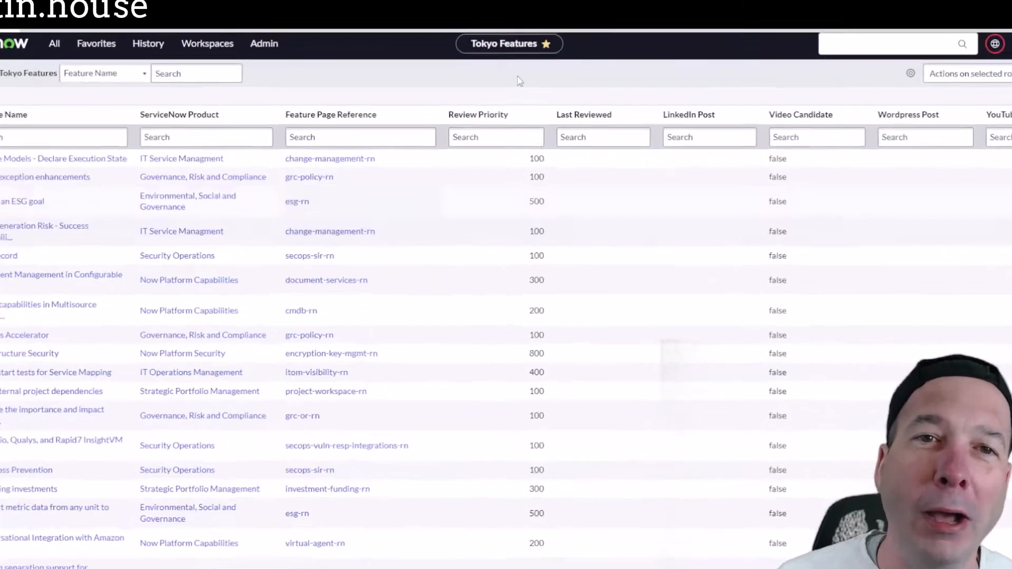
Group the Tokyo Features list by Review Priority from its column options menu.
click(495, 137)
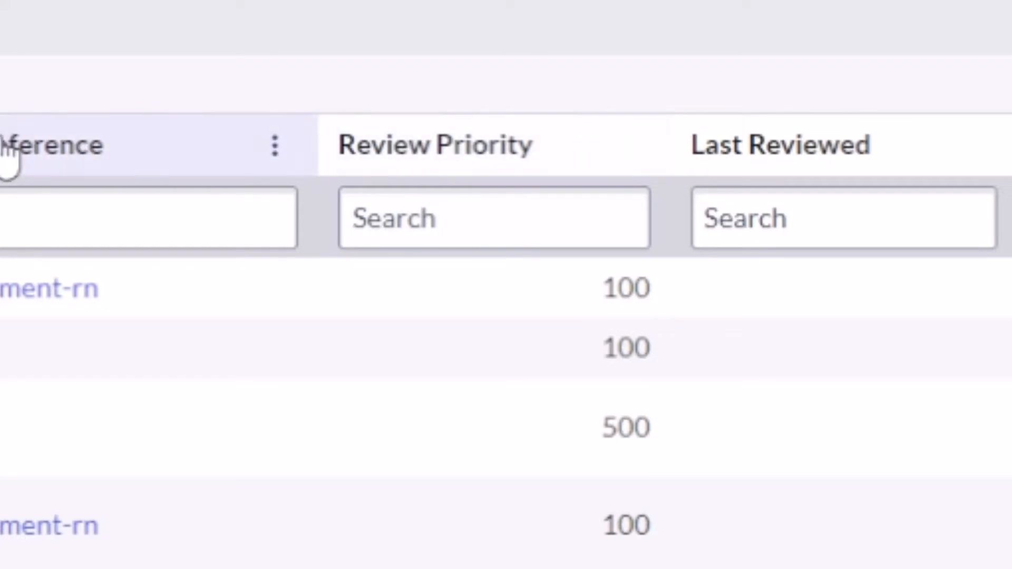
mouse_move(571, 184)
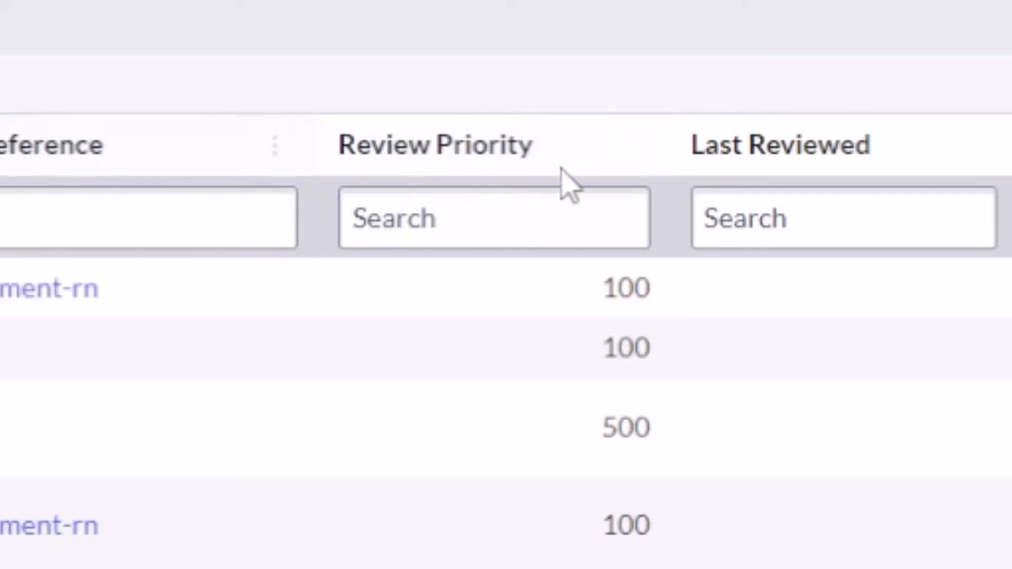
mouse_move(629, 145)
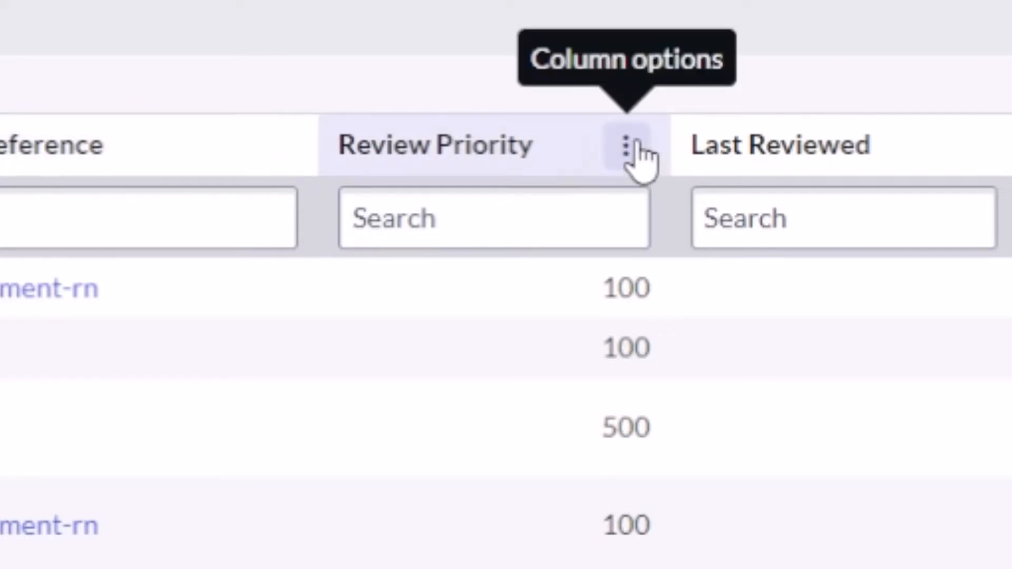
click(626, 145)
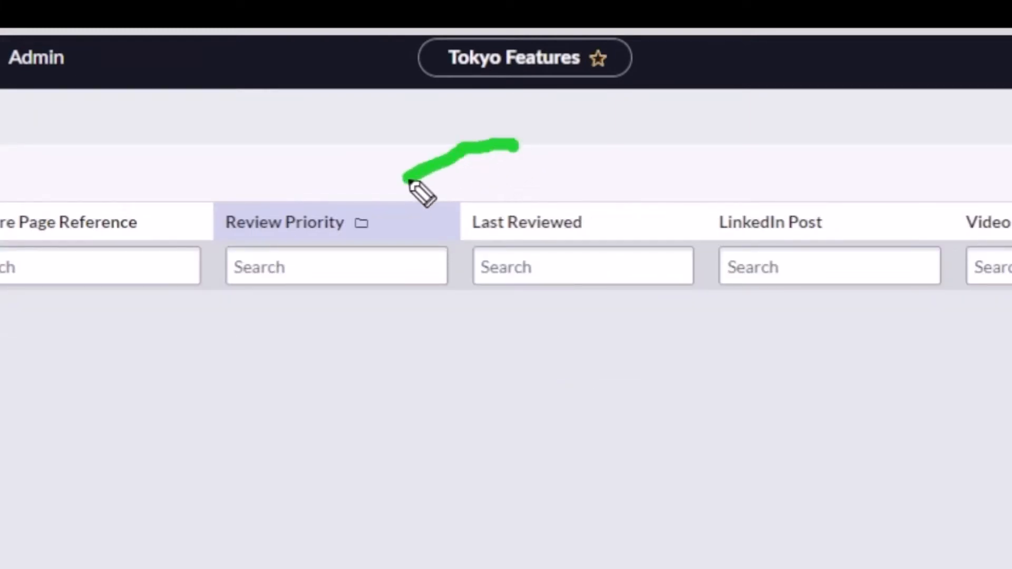
mouse_move(416, 213)
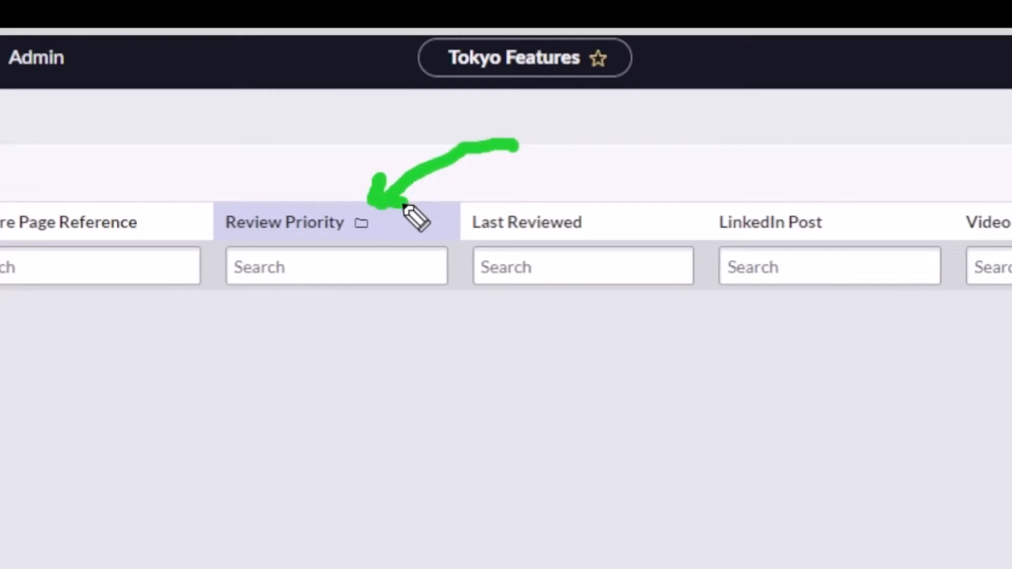
mouse_move(431, 219)
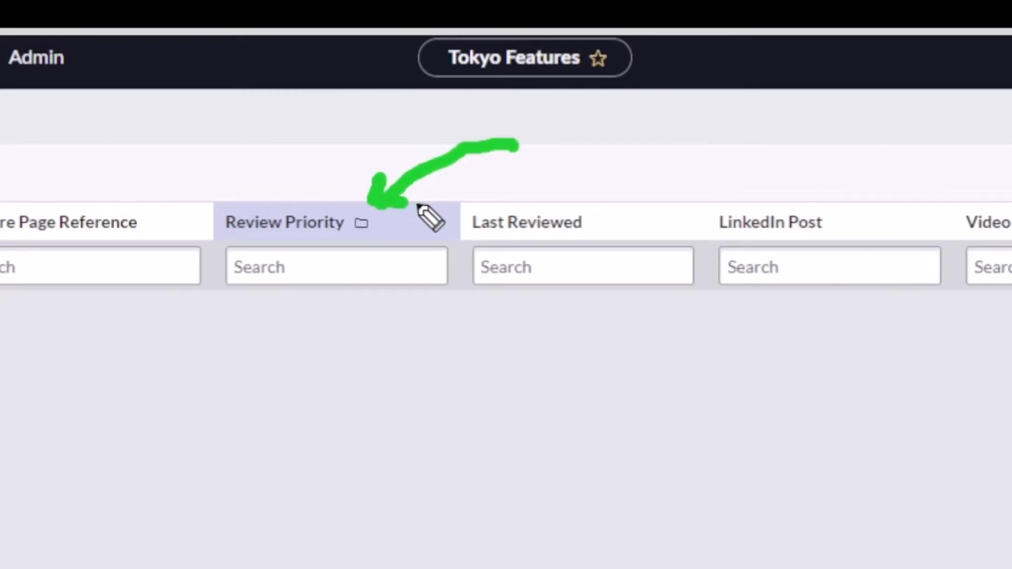
Sort the Review Priority groups by count ascending.
scroll(right, 3)
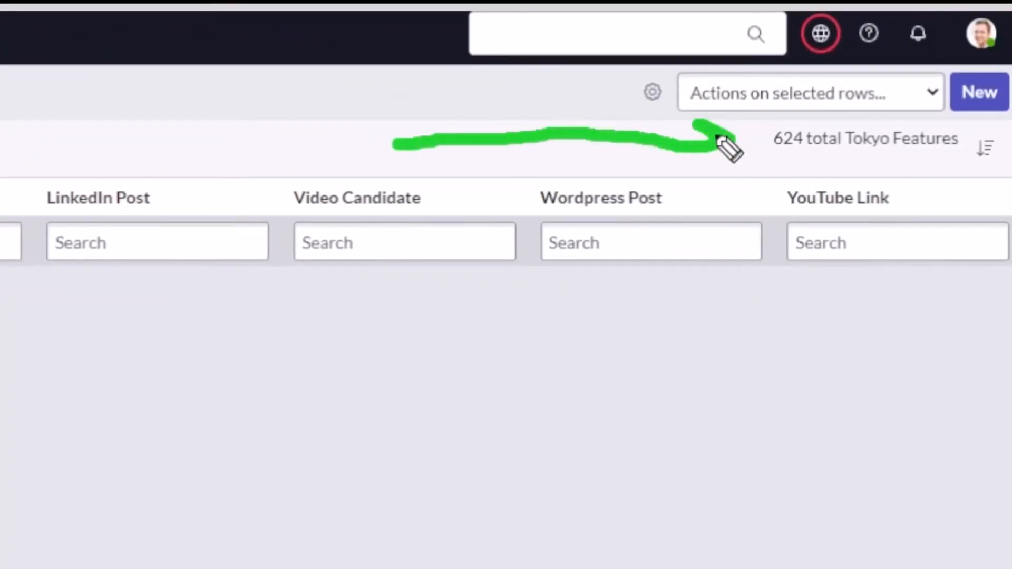
mouse_move(707, 175)
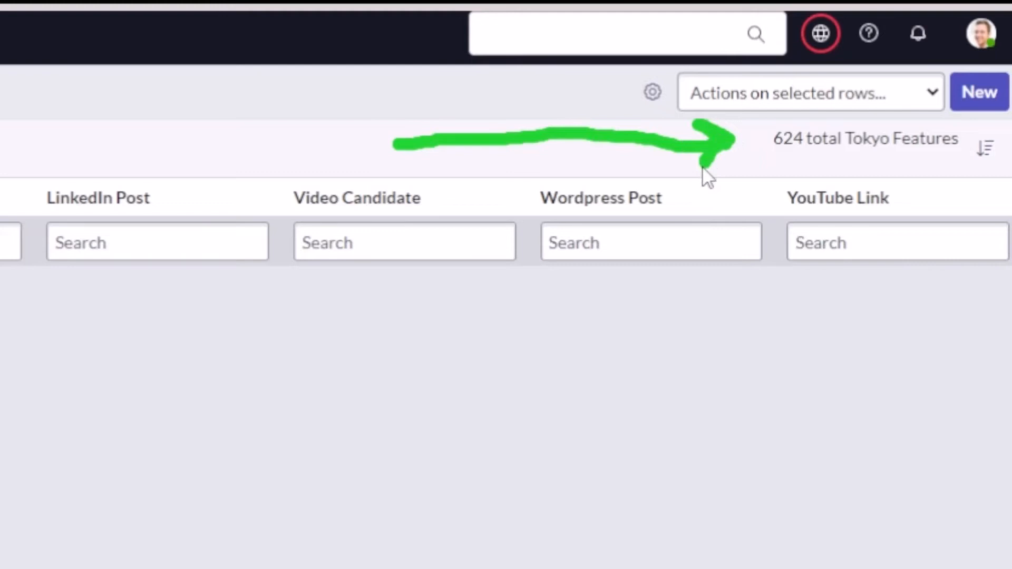
click(986, 147)
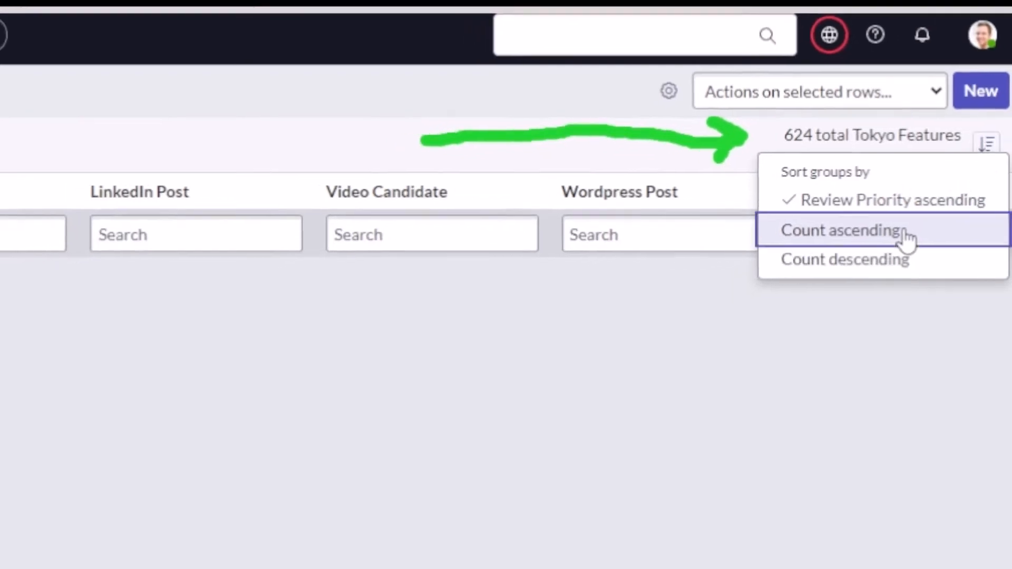
click(839, 230)
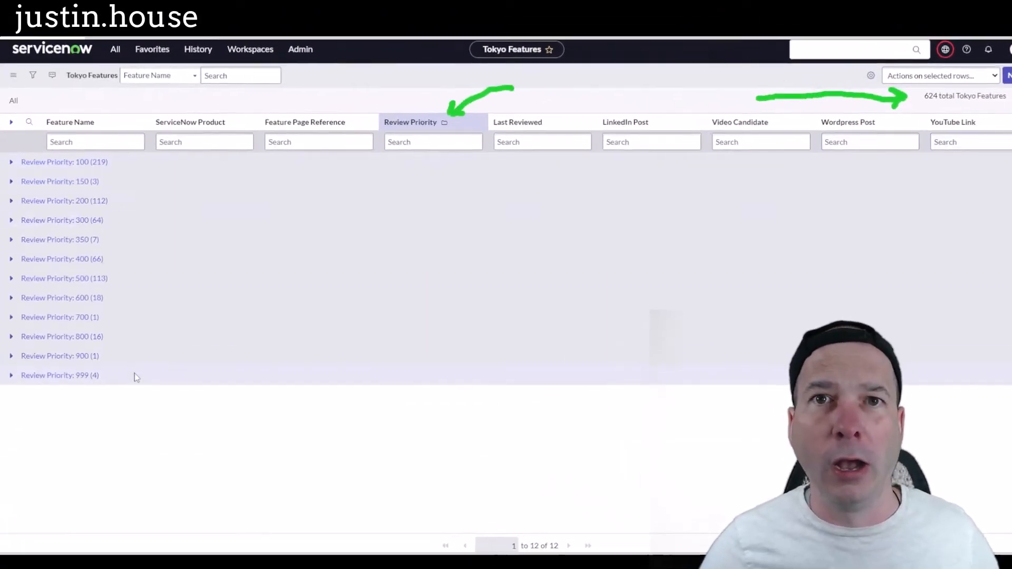
Sort the Review Priority groups by count descending, starting with 100 (219).
click(410, 122)
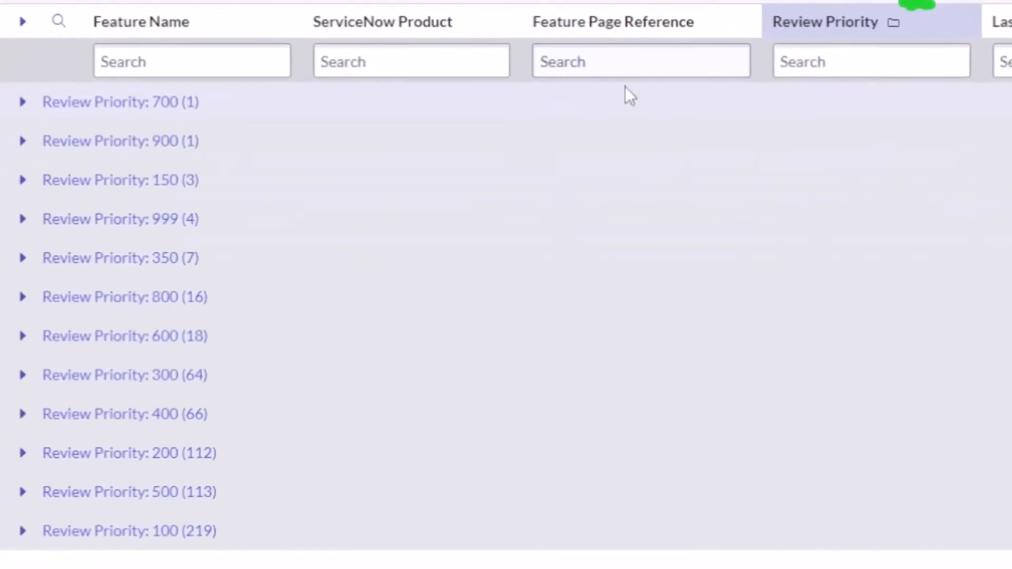
click(824, 21)
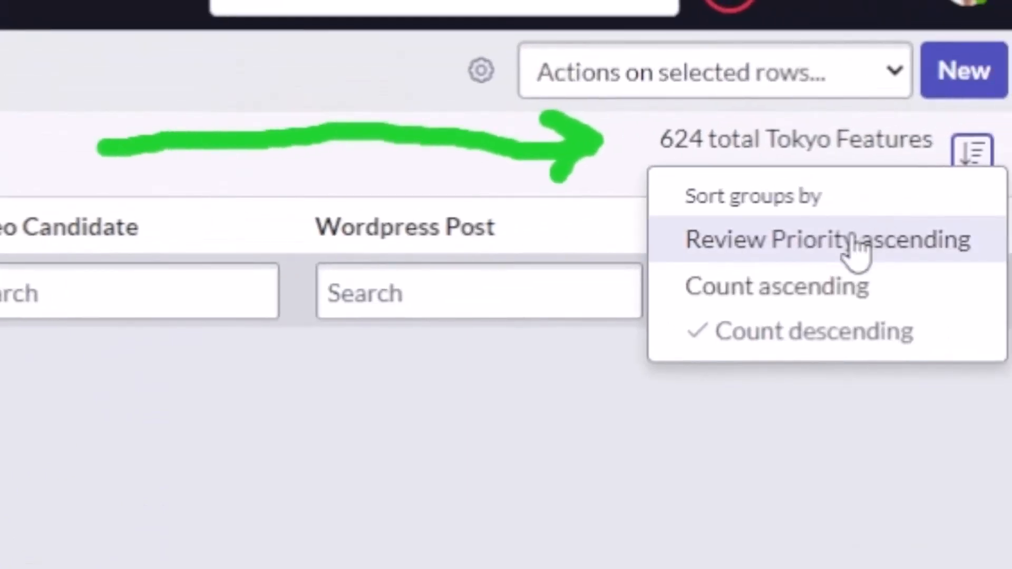
mouse_move(678, 262)
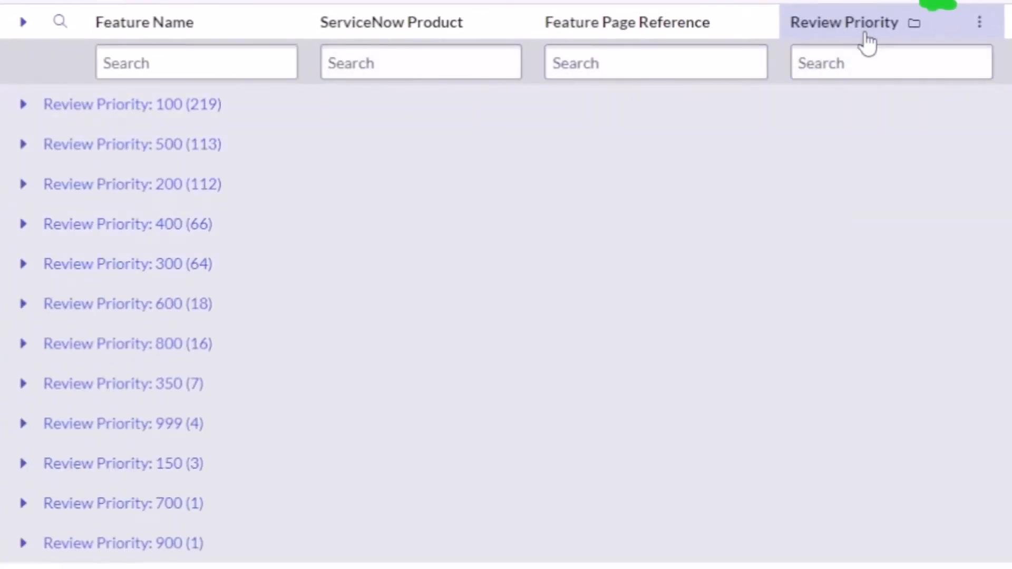
Sort the groups by Review Priority ascending, from 100 (219) to 999 (4).
click(843, 22)
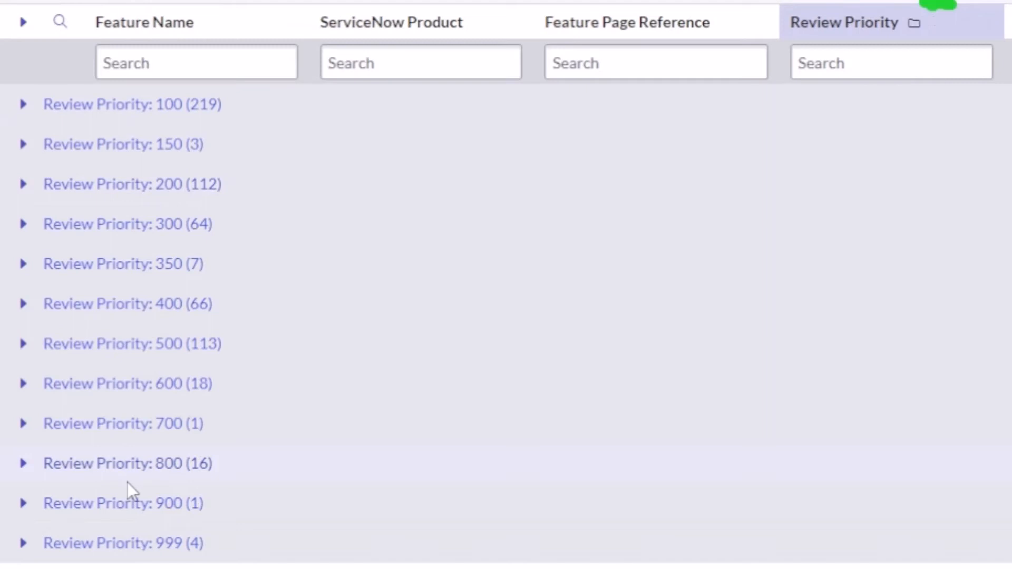
mouse_move(164, 463)
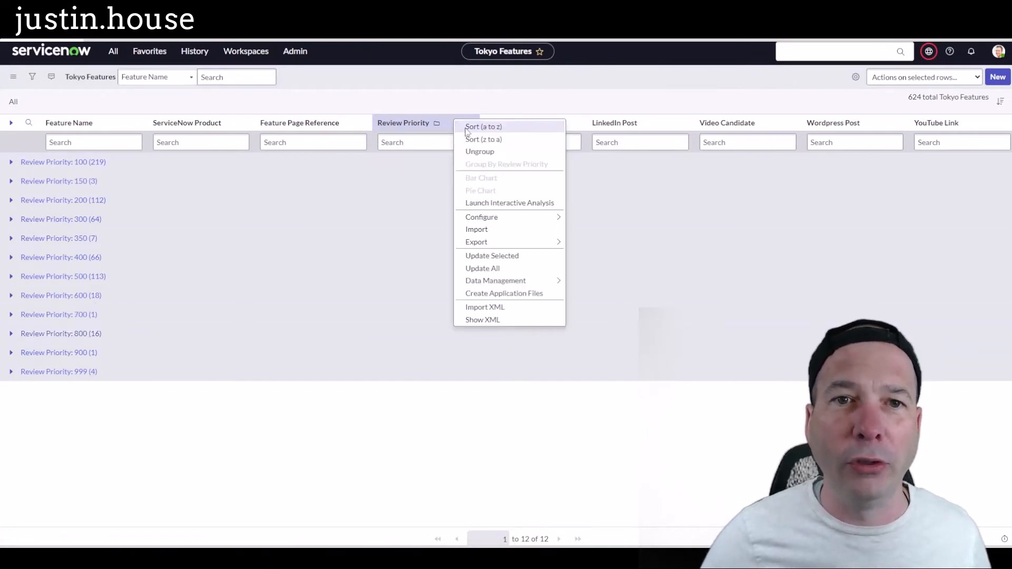
mouse_move(506, 155)
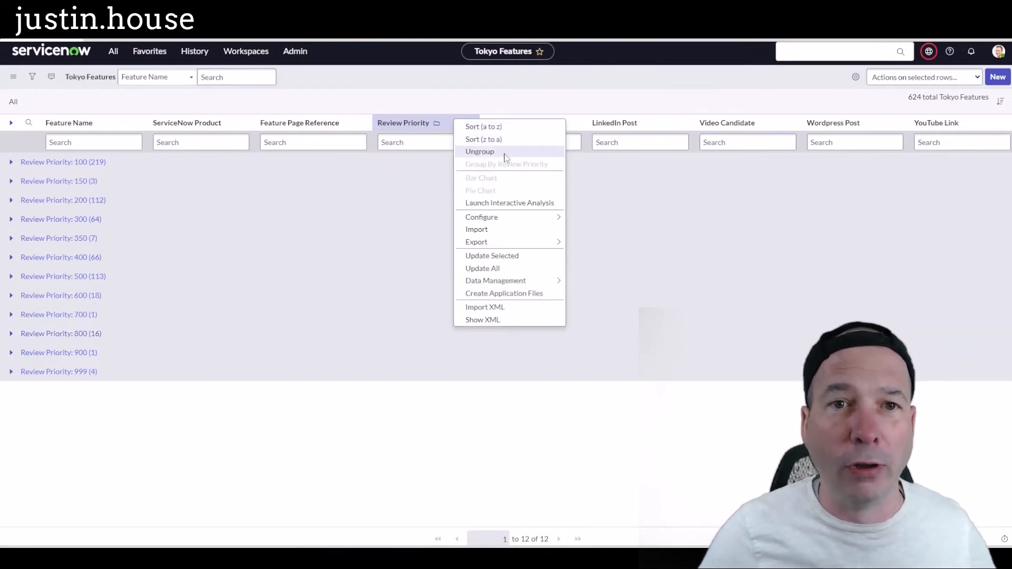
Ungroup Review Priority and group by Feature Page Reference instead.
click(480, 152)
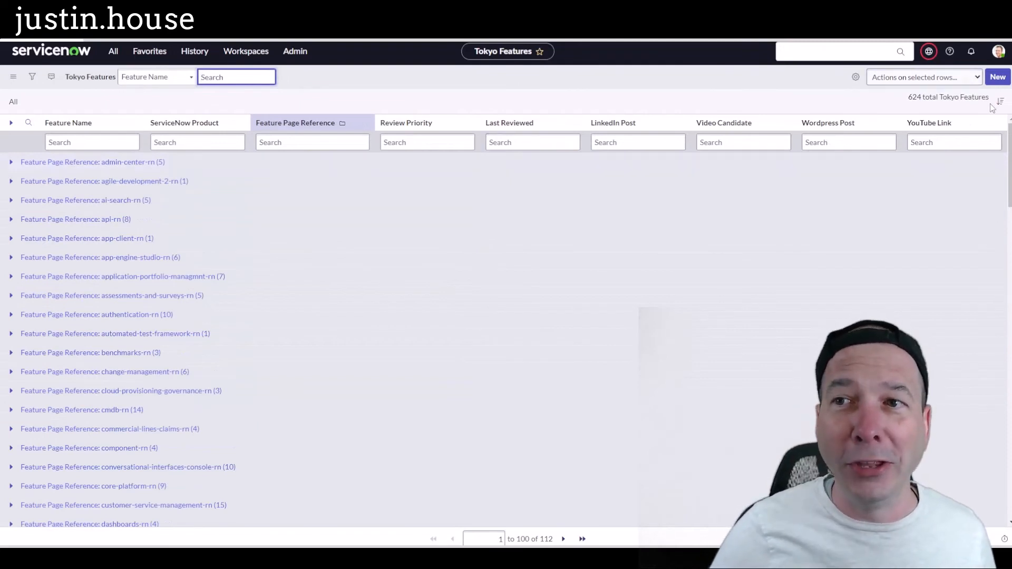
click(1001, 101)
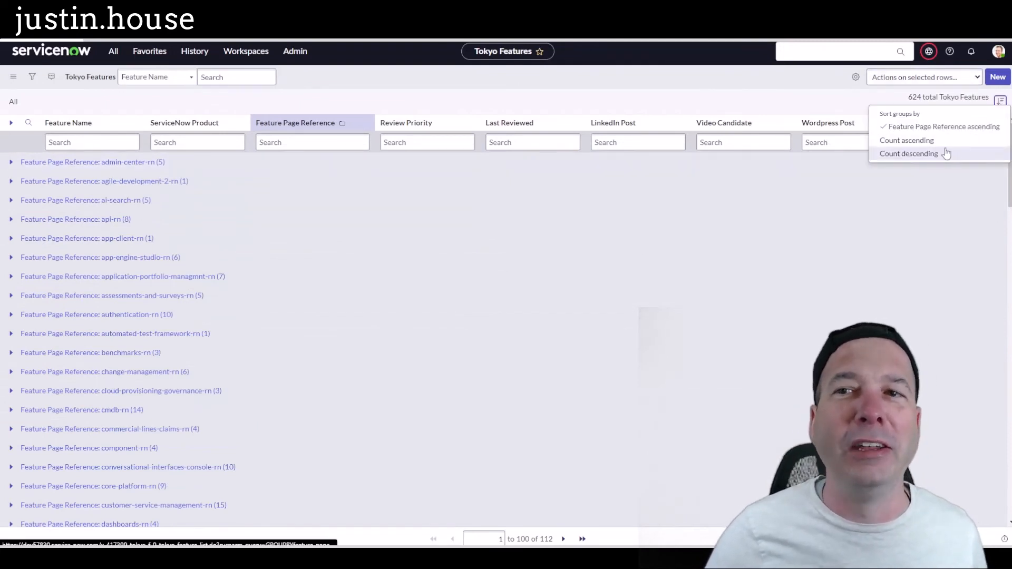